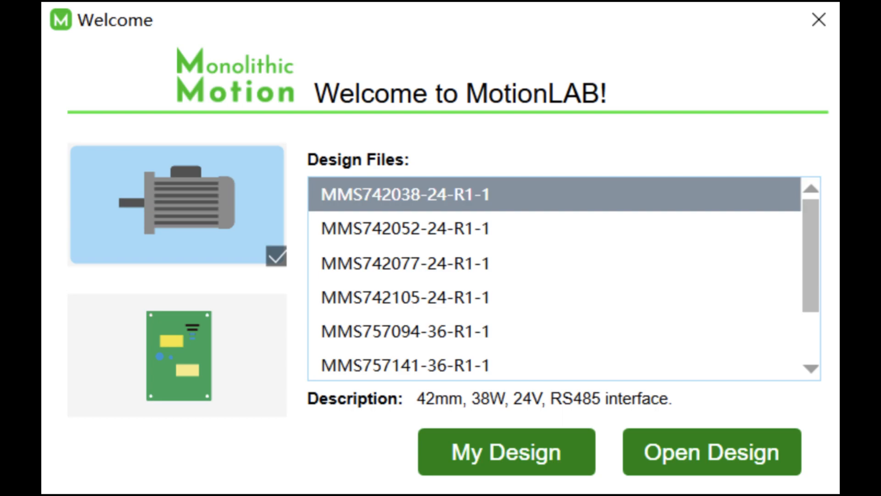
Step: Show the Position Profile plot tracing Position Command, Position Feedback and Error over time
{"action": "left_click", "coordinate": [711, 451]}
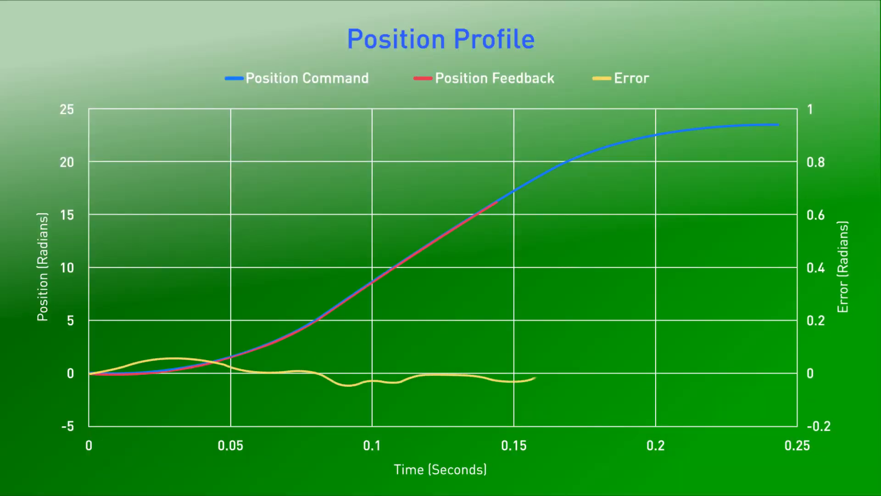